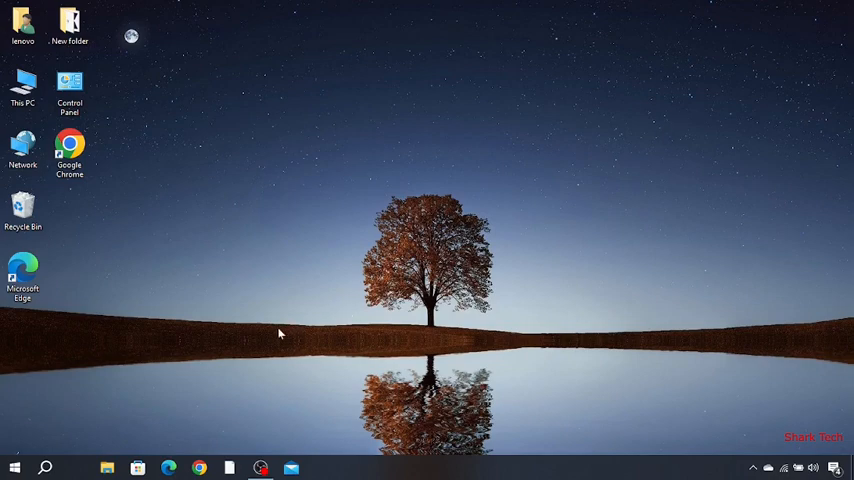
mouse_move(14, 468)
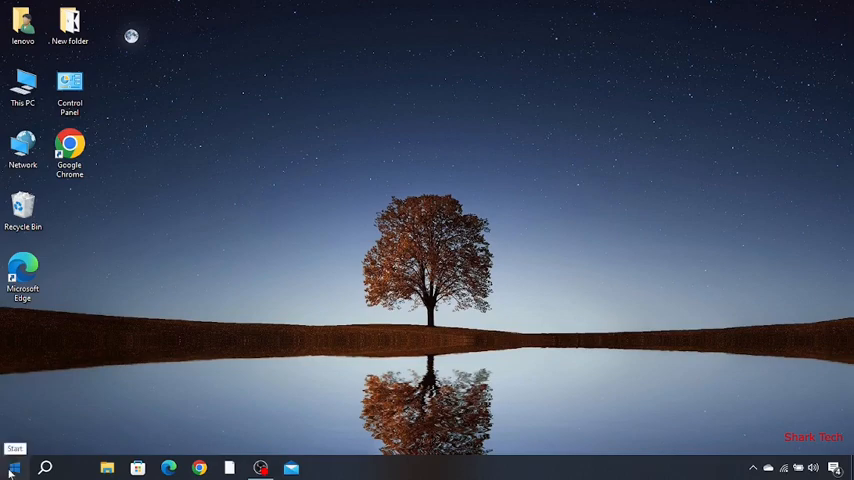
Launch the Settings home page from the Start menu
click(14, 468)
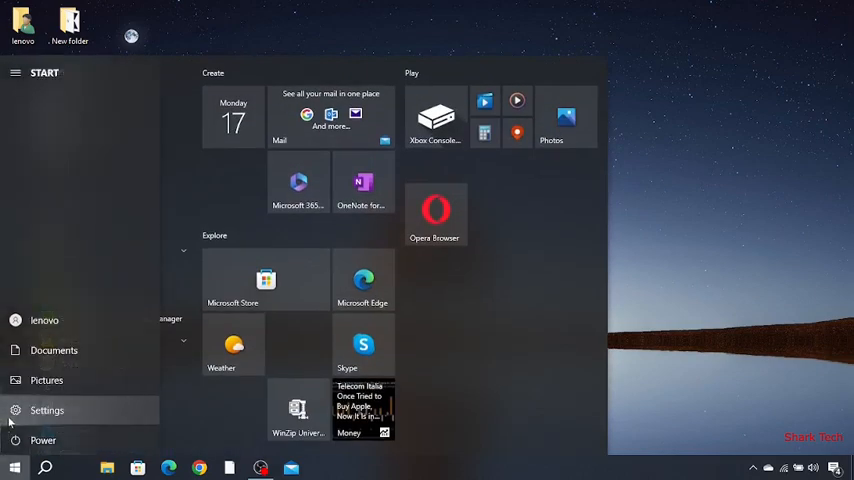
click(48, 410)
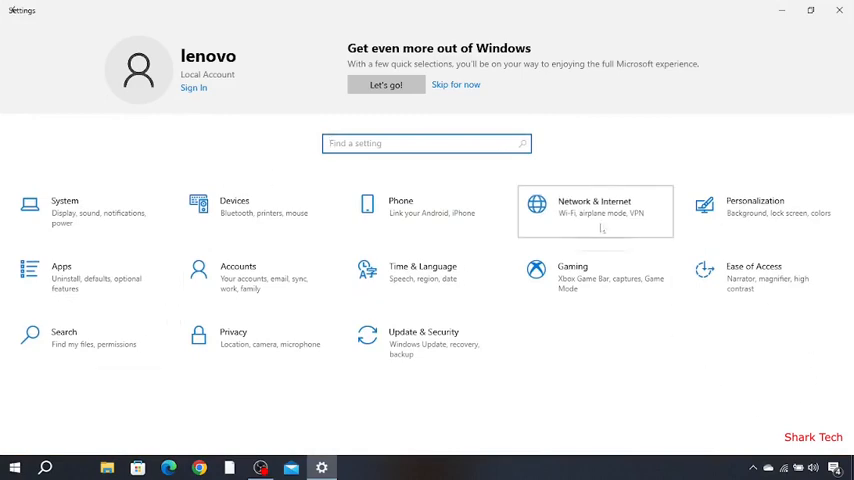
Reach the Network reset page from the Network & Internet Status page without triggering it
click(594, 204)
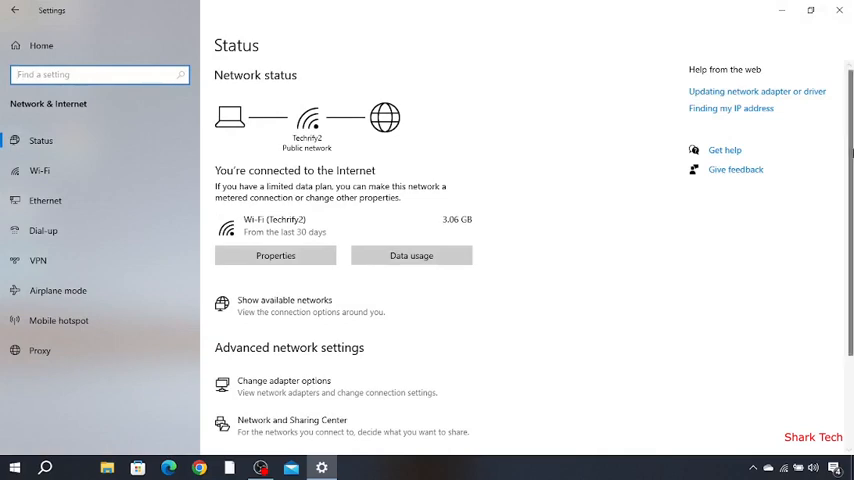
scroll(down, 3)
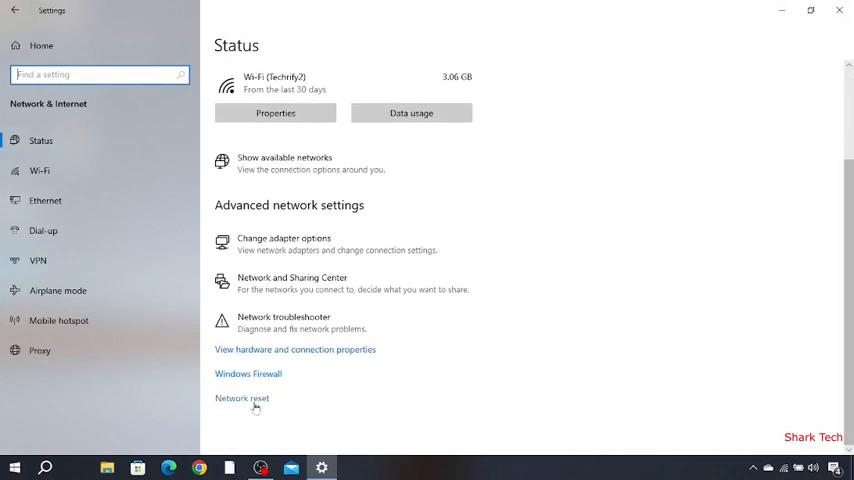
click(242, 398)
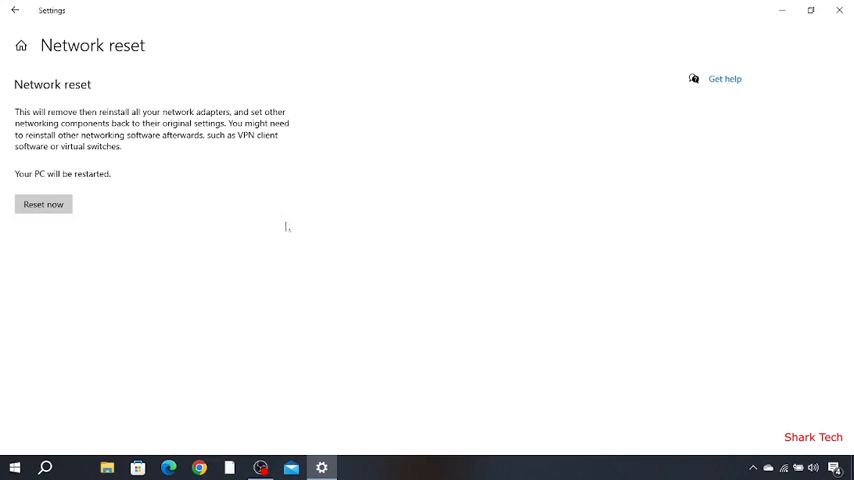
mouse_move(390, 226)
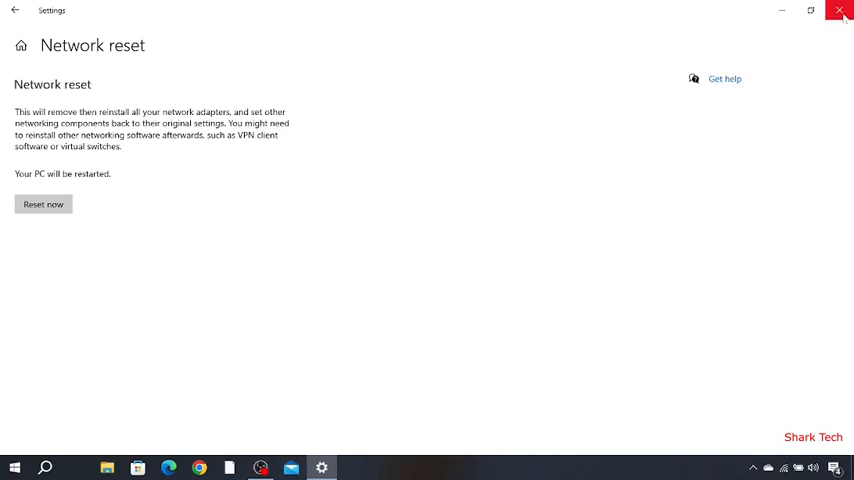
Close Settings, relaunch it from Start and return to the Network & Internet status page
click(840, 12)
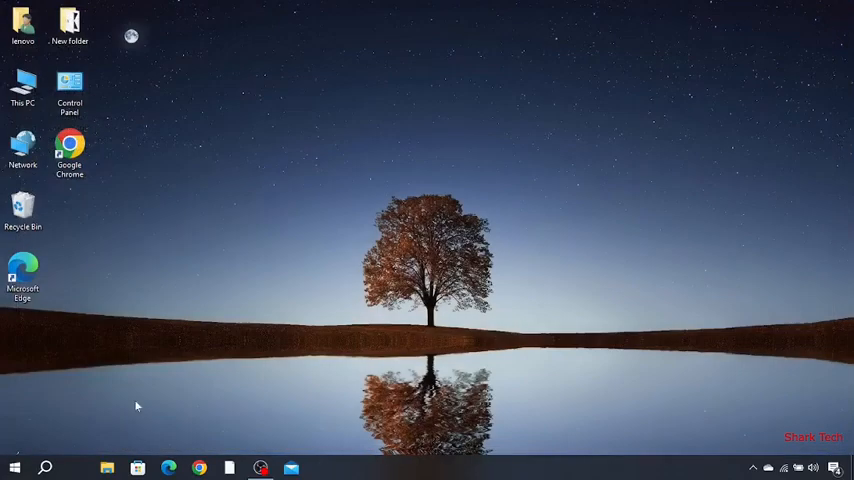
click(14, 468)
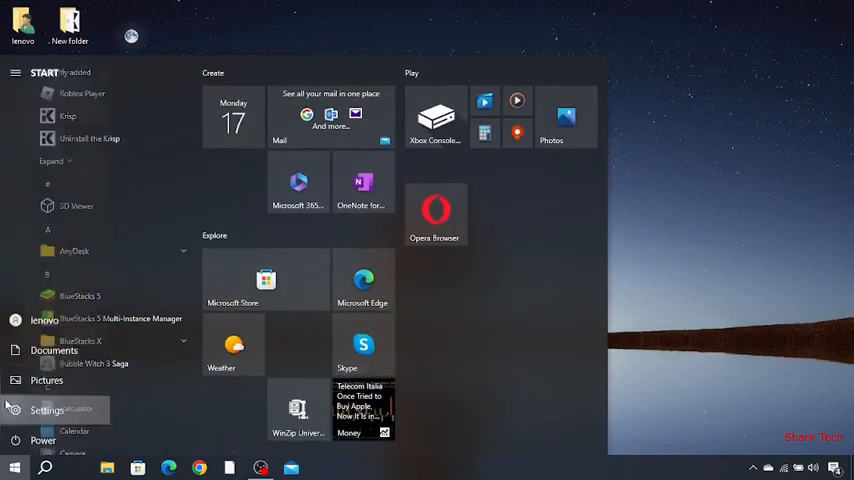
click(48, 410)
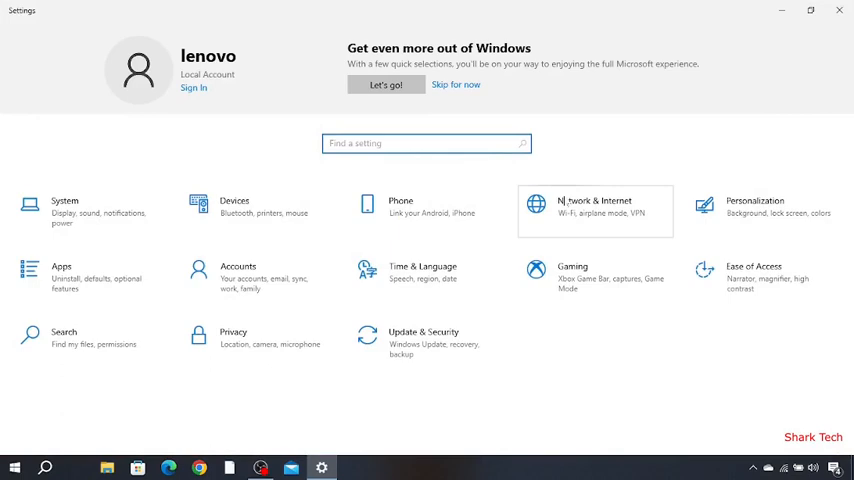
click(594, 206)
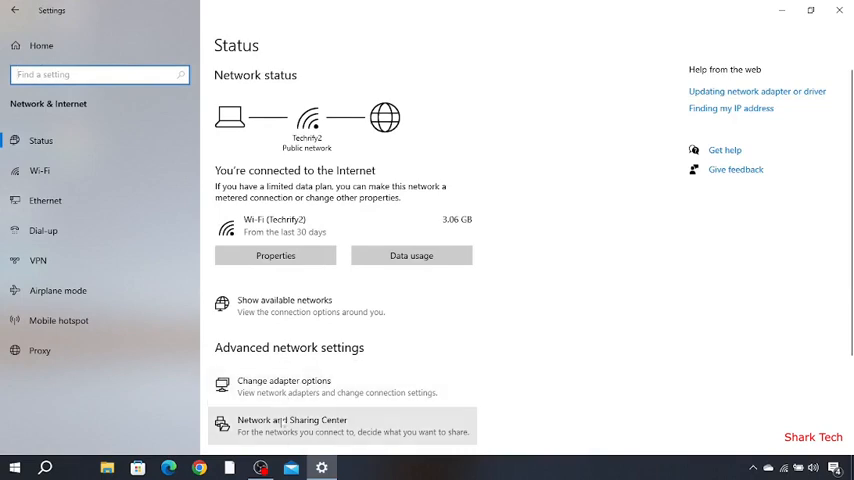
mouse_move(300, 386)
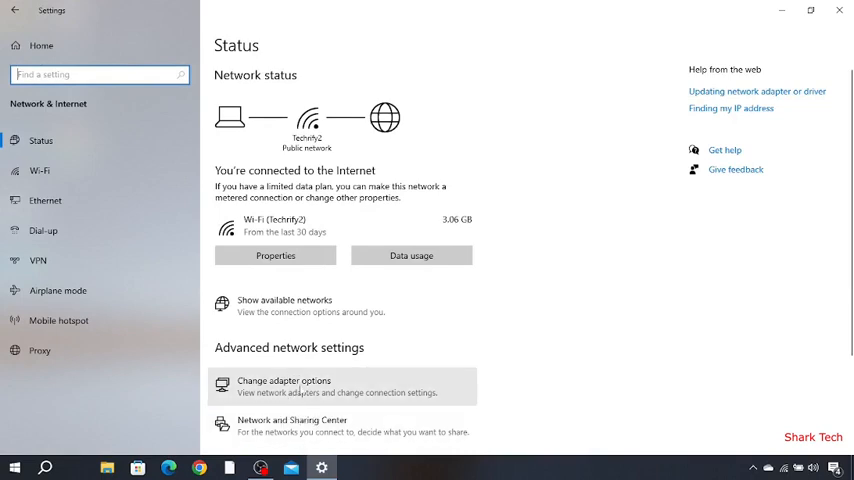
Show the adapter list via Change adapter options and bring up the Wi-Fi adapter's Properties
click(284, 386)
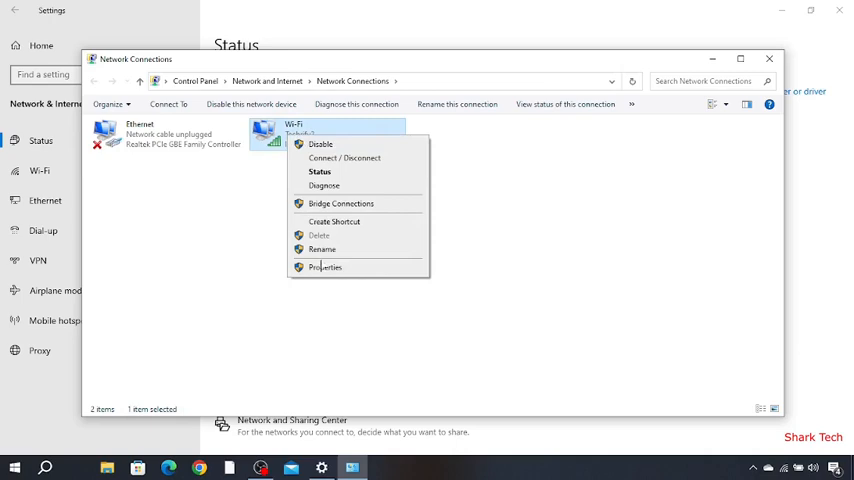
click(324, 268)
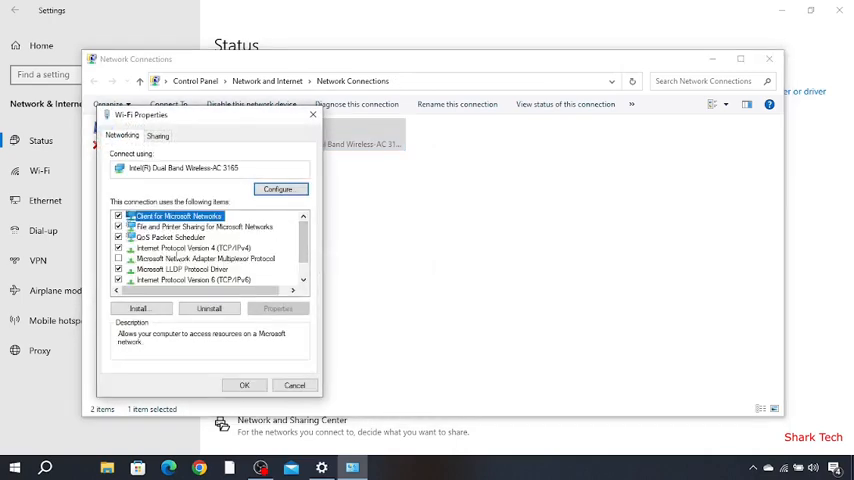
Enter Internet Protocol Version 4 (TCP/IPv4) properties and choose 'Use the following DNS server addresses'
click(196, 246)
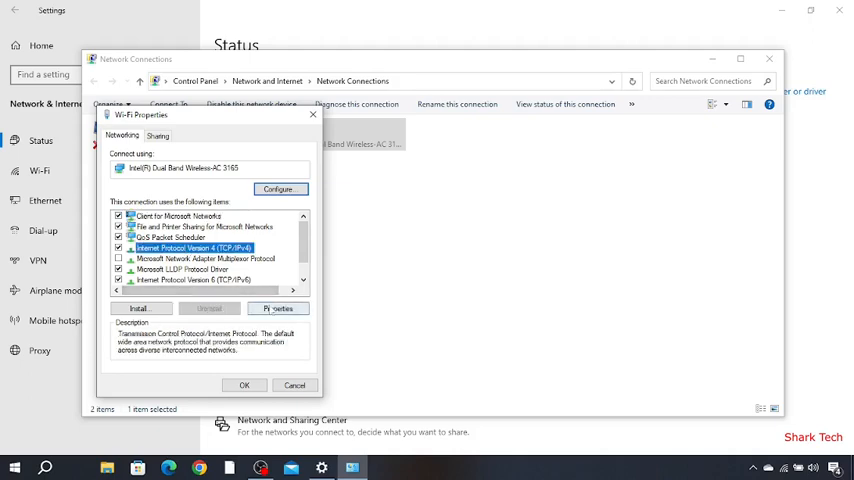
click(278, 308)
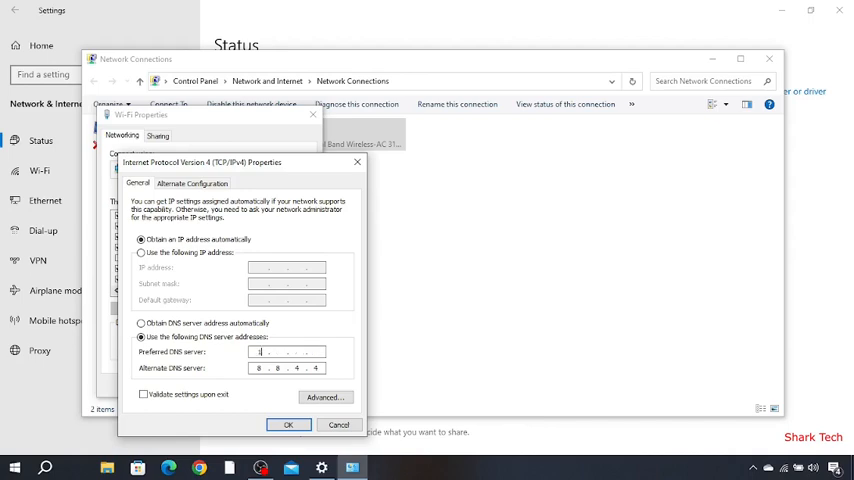
Enter the preferred and alternate DNS addresses, confirm with OK, then close Wi-Fi properties, Network Connections and Settings
text(1)
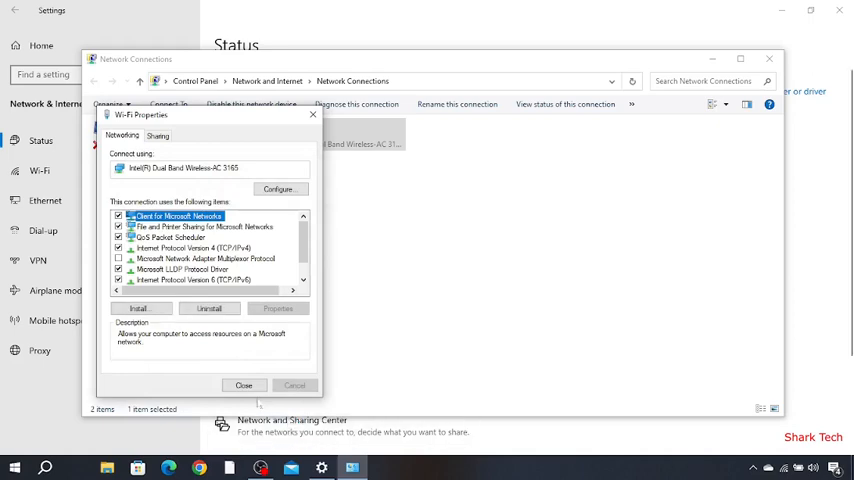
click(244, 384)
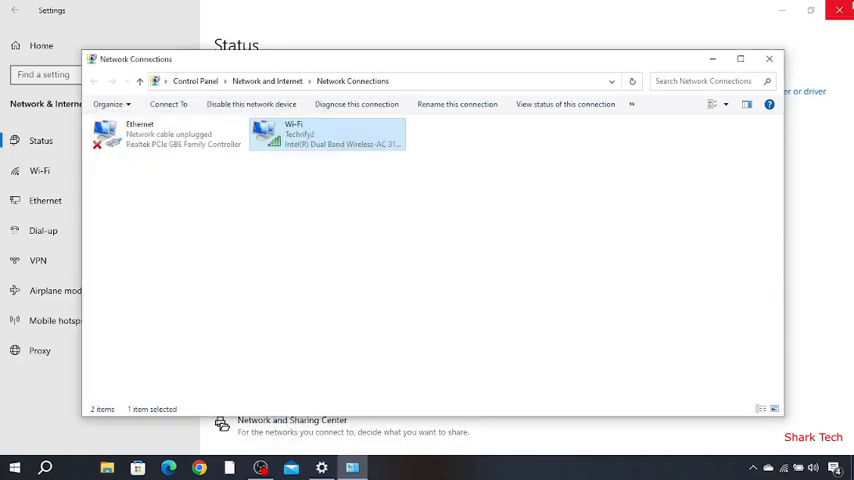
click(768, 58)
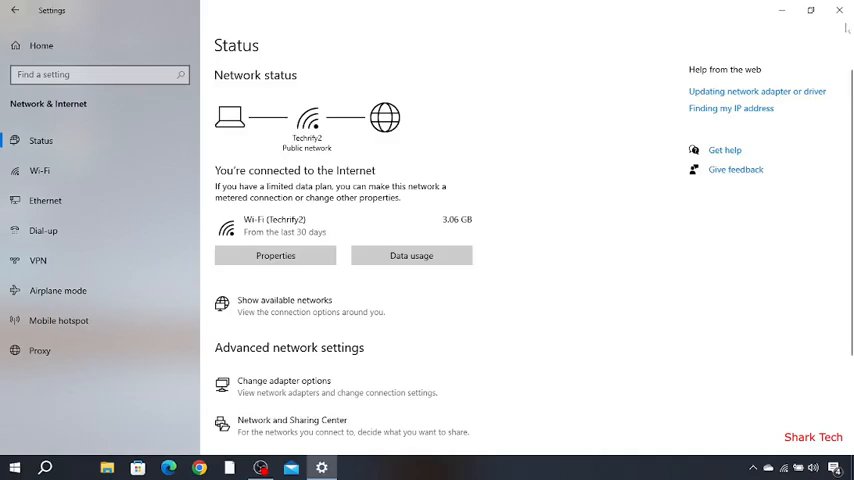
click(840, 10)
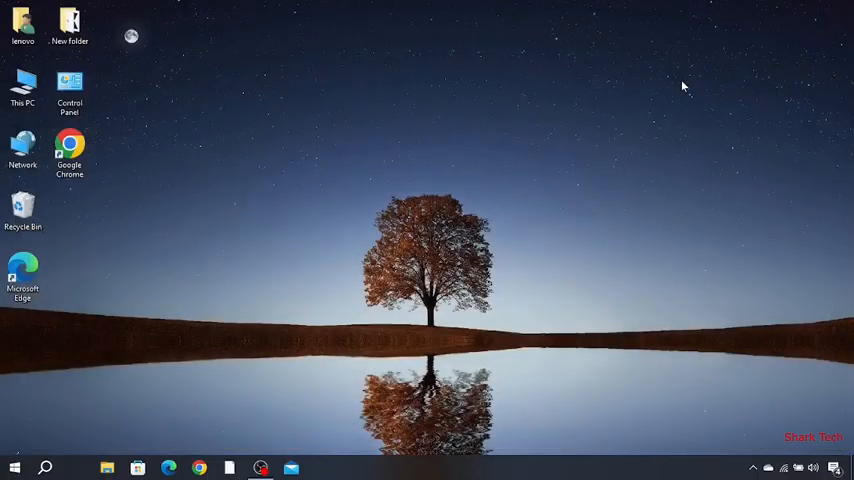
mouse_move(468, 146)
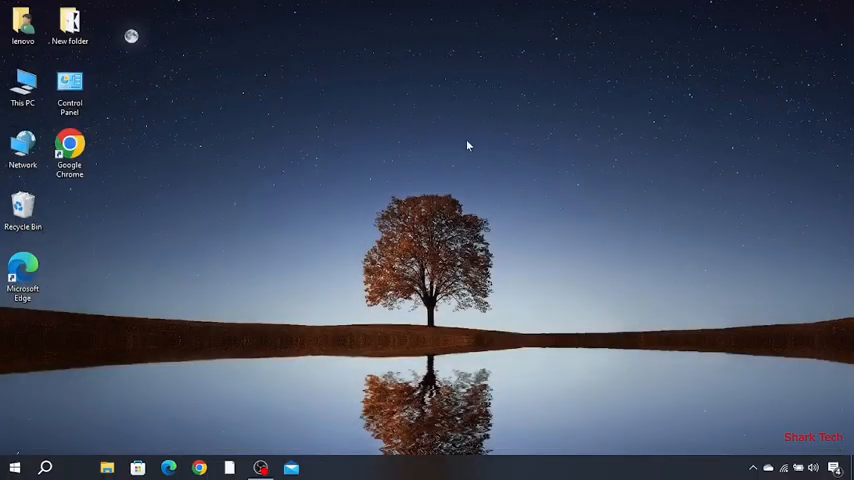
mouse_move(496, 124)
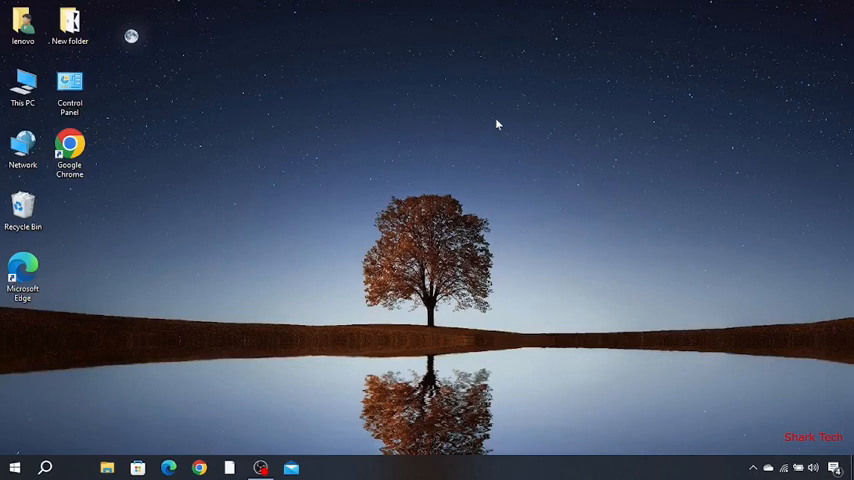
mouse_move(448, 138)
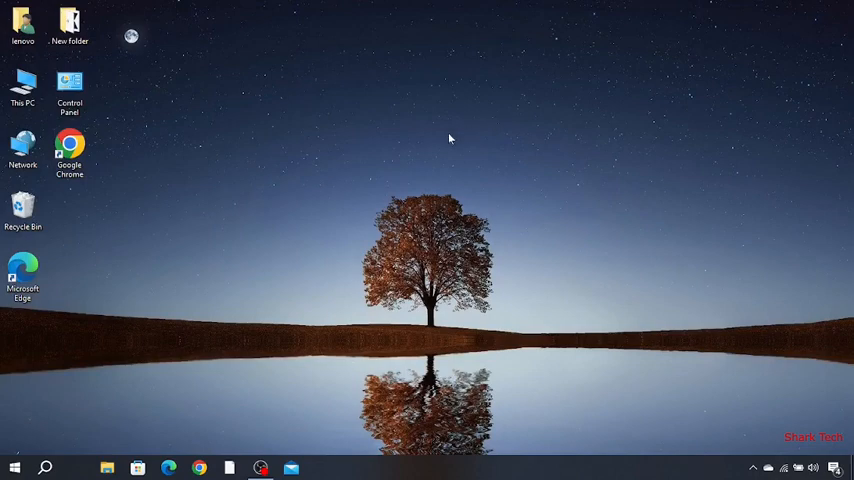
mouse_move(420, 94)
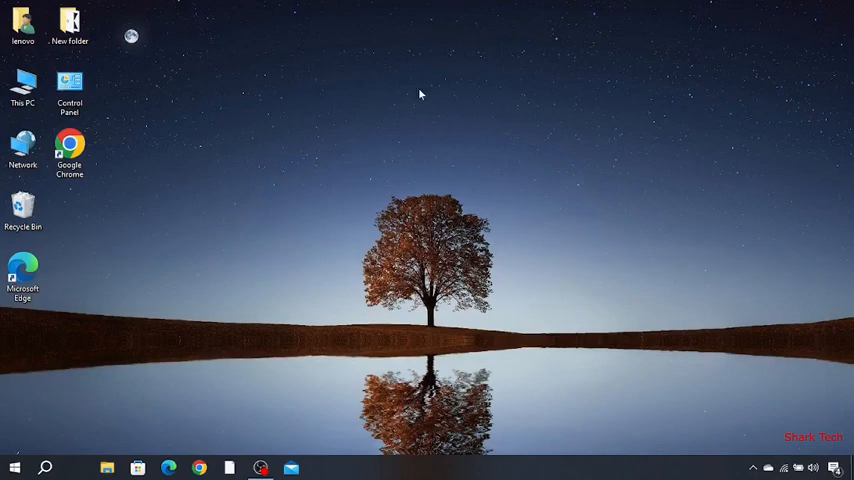
mouse_move(416, 108)
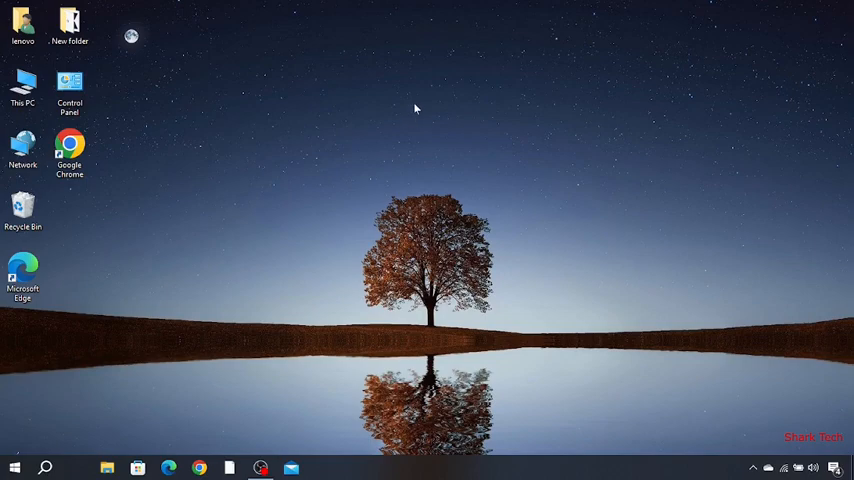